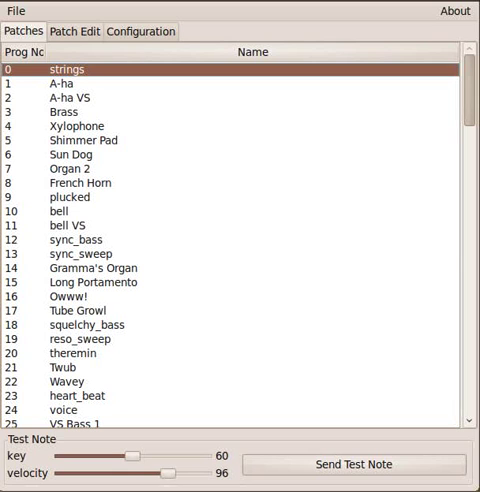
pyautogui.moveTo(312, 288)
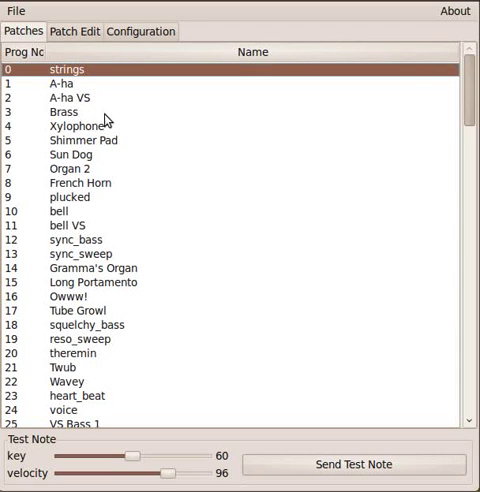
pyautogui.moveTo(470, 80)
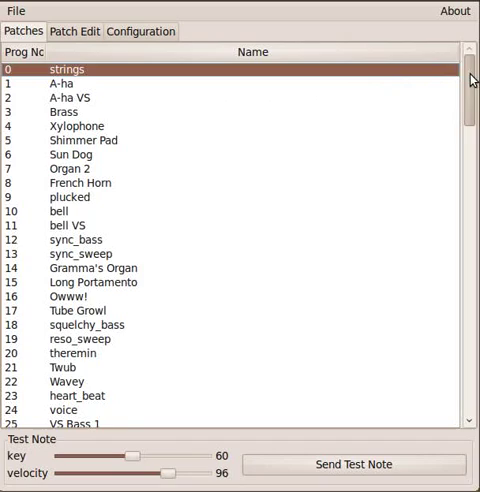
# - Scroll the Patches list down to empty program slot 55 below '- new voice -'
pyautogui.scroll(-3)
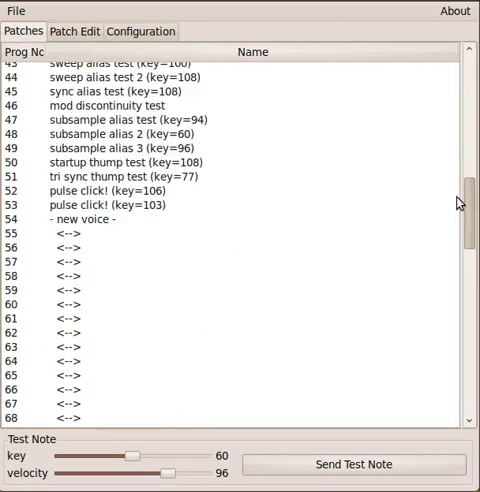
pyautogui.scroll(-3)
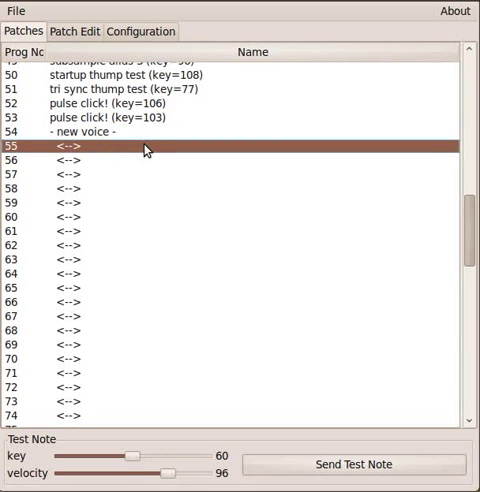
pyautogui.moveTo(348, 180)
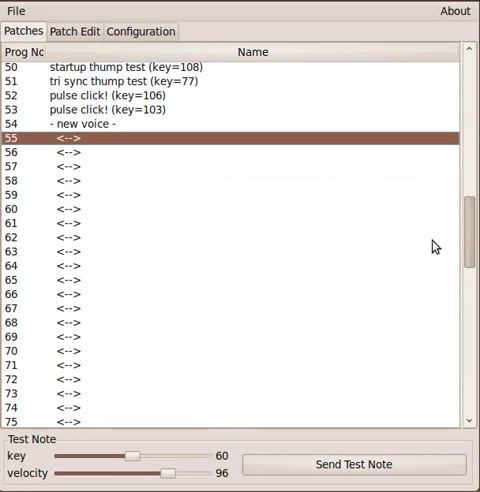
pyautogui.moveTo(82, 30)
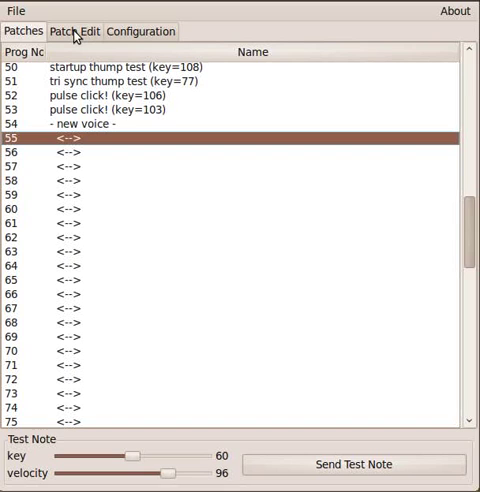
# - Switch to Patch Edit to show slot 55's oscillator, mixer, filter, envelope and LFO panels
pyautogui.click(82, 30)
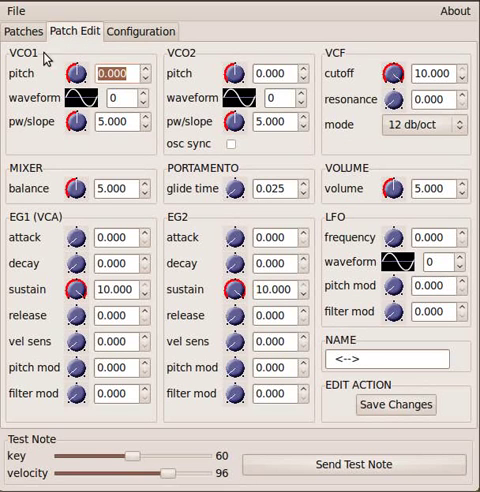
pyautogui.moveTo(108, 410)
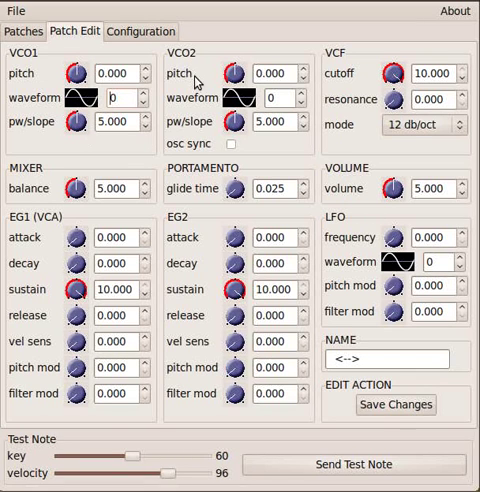
pyautogui.moveTo(328, 62)
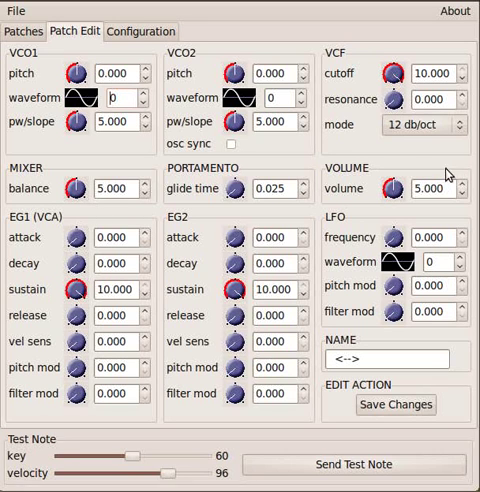
pyautogui.moveTo(362, 76)
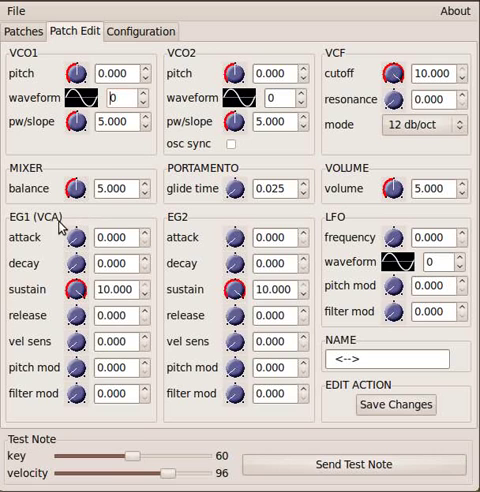
pyautogui.moveTo(96, 222)
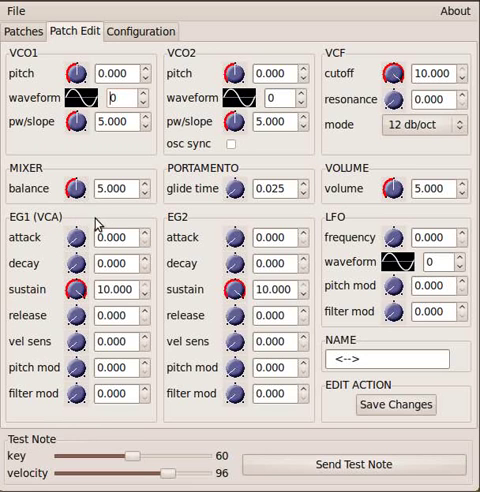